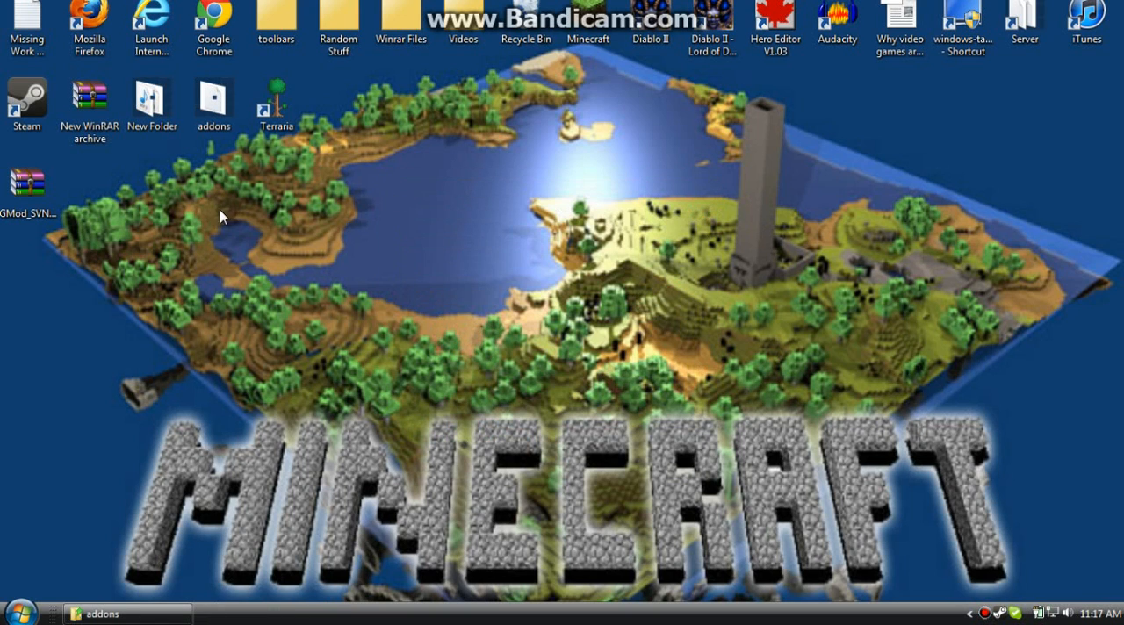
mouse_move(427, 292)
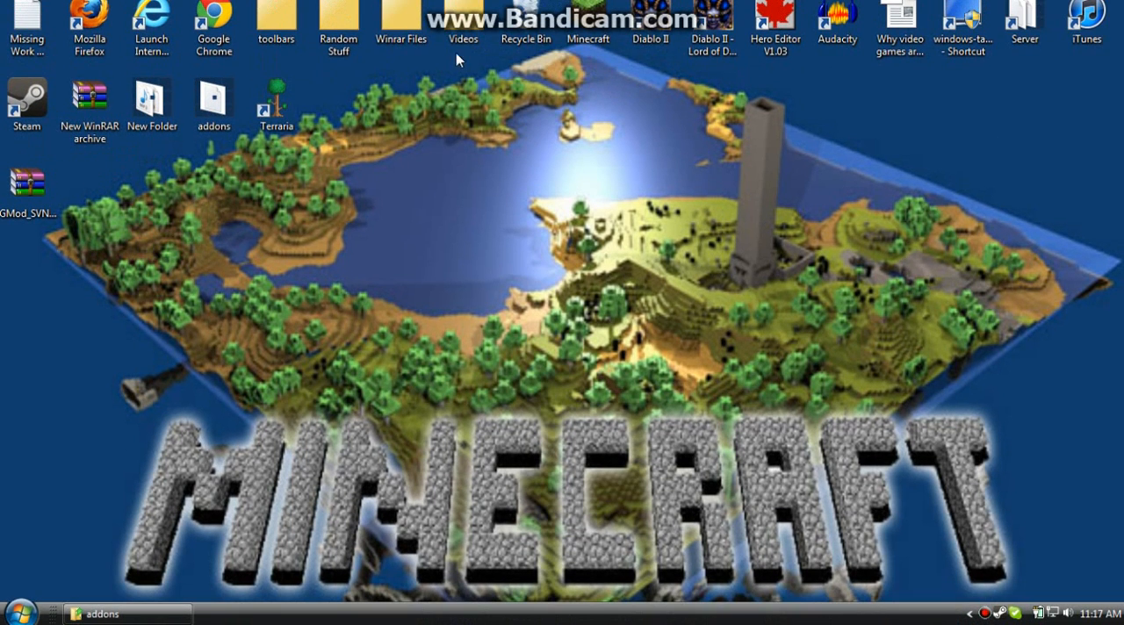
mouse_move(316, 81)
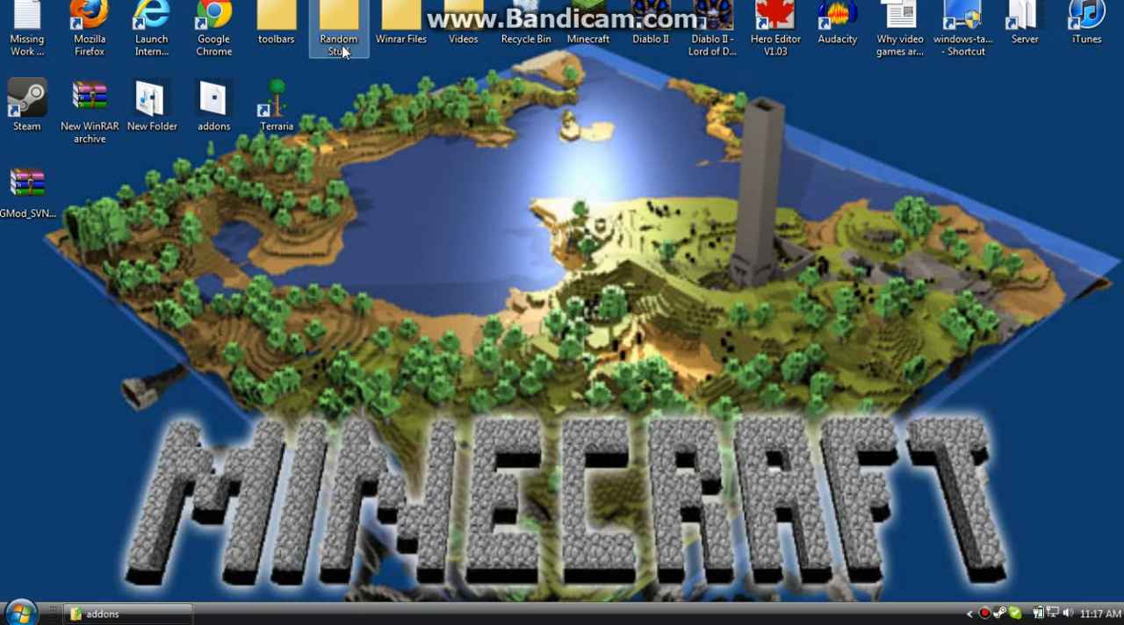
mouse_move(158, 144)
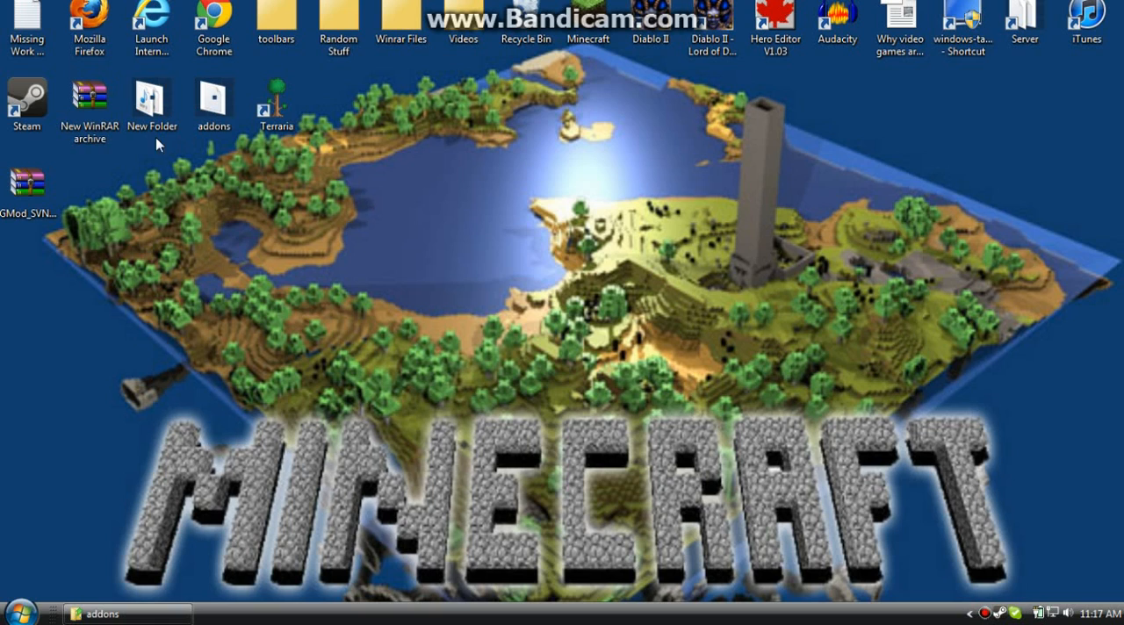
mouse_move(164, 195)
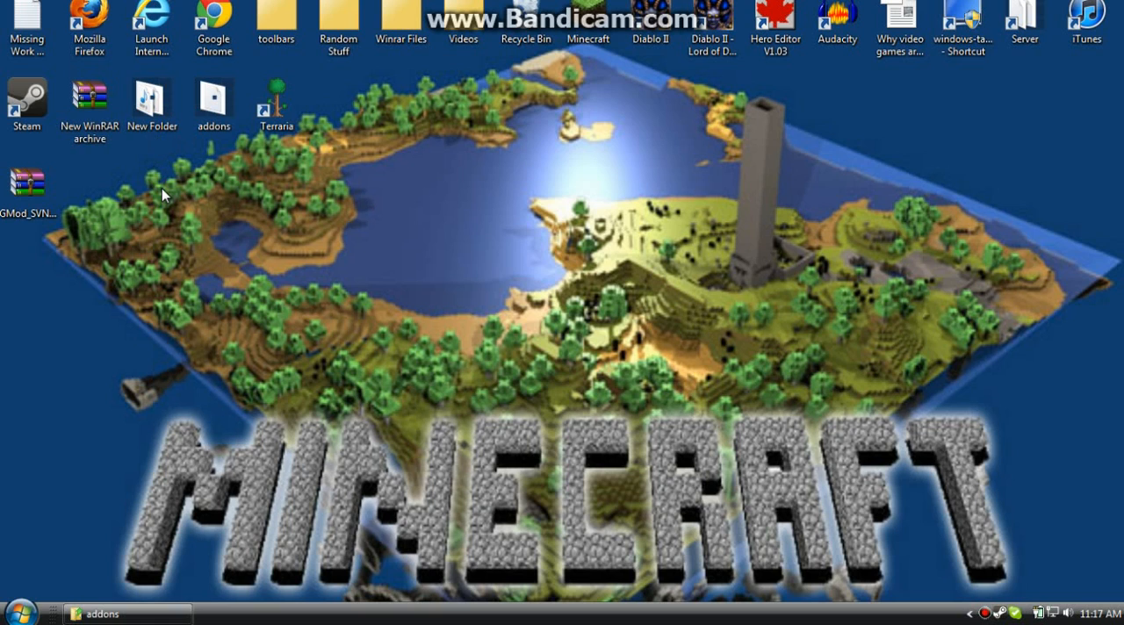
mouse_move(162, 455)
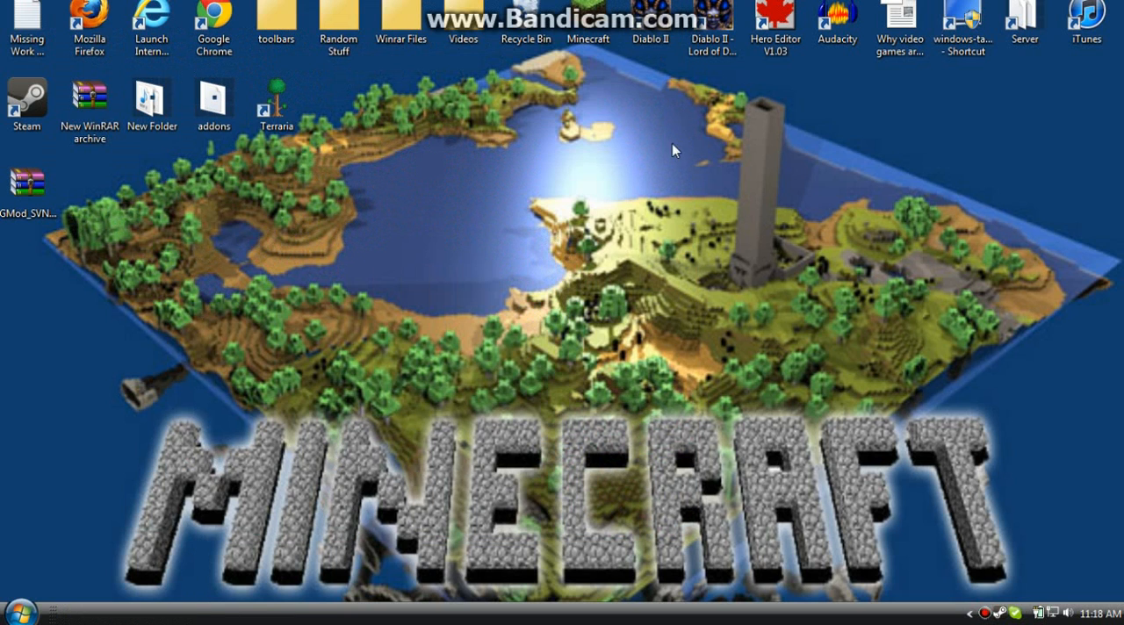
mouse_move(624, 141)
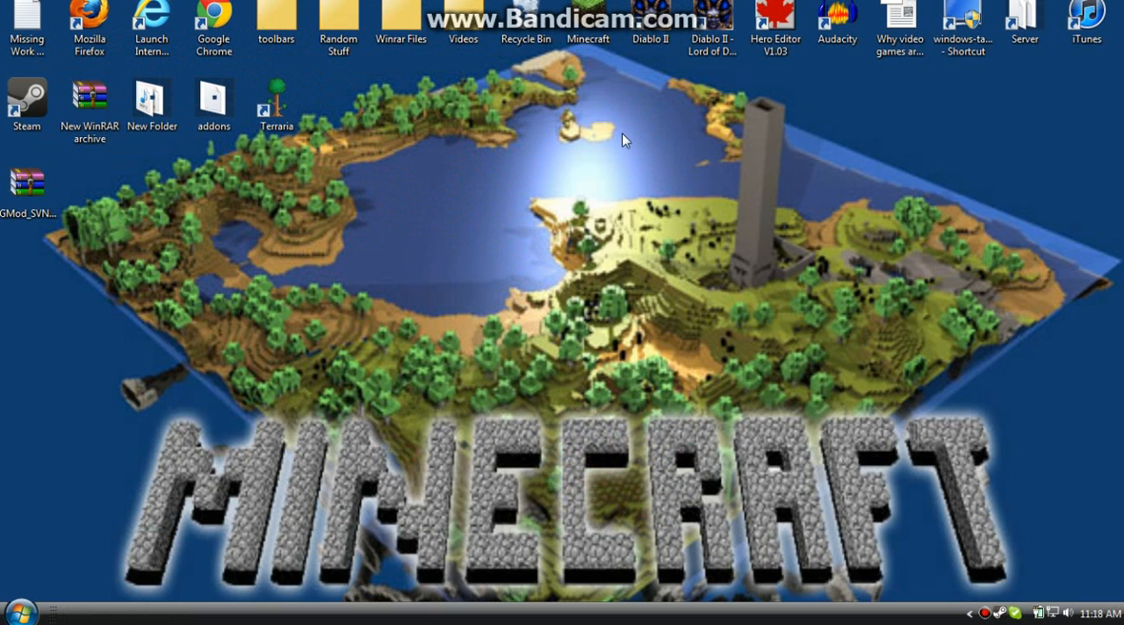
mouse_move(606, 134)
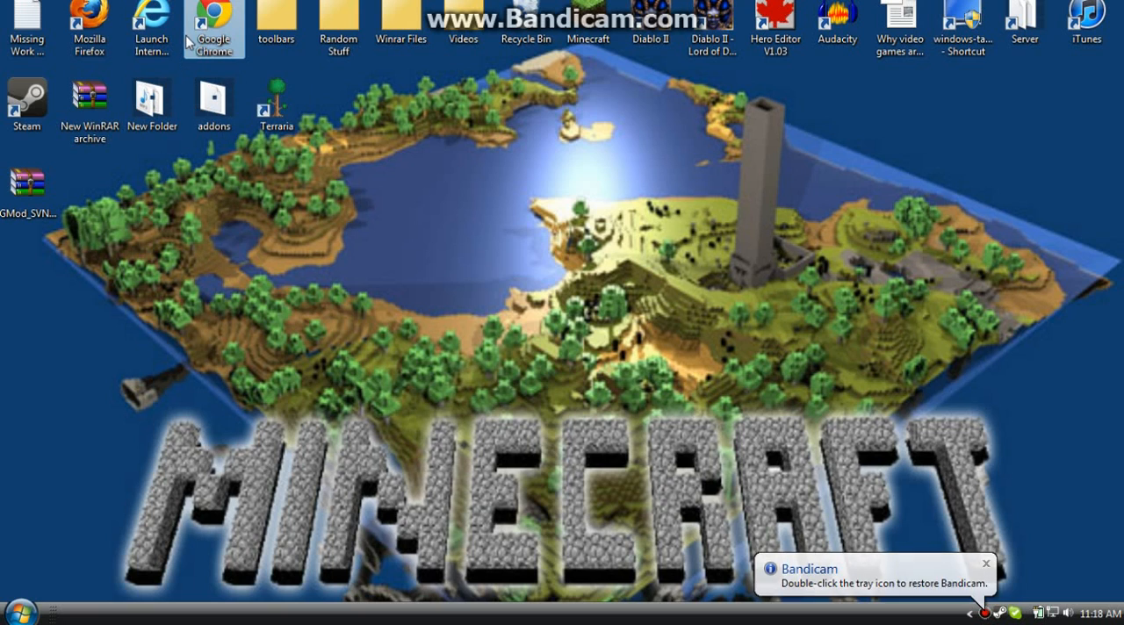
- Launch Chrome and load the garrysmodaddons.tk GMod SVN Updater page from the pasted address
double_click(214, 26)
text(www.windowsxli)
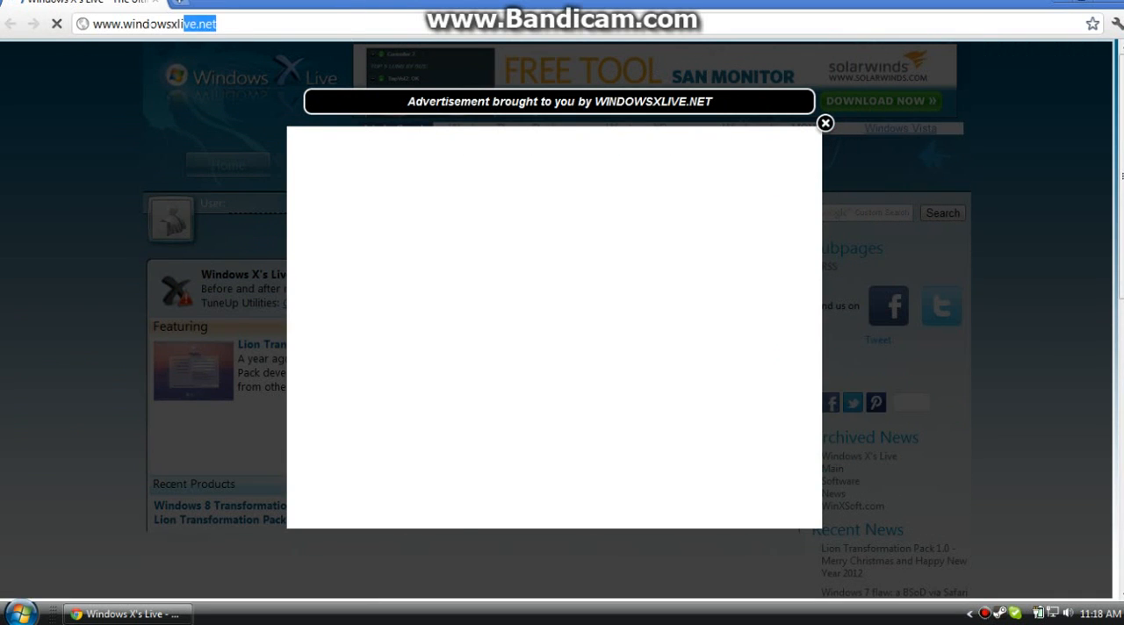
right_click(155, 25)
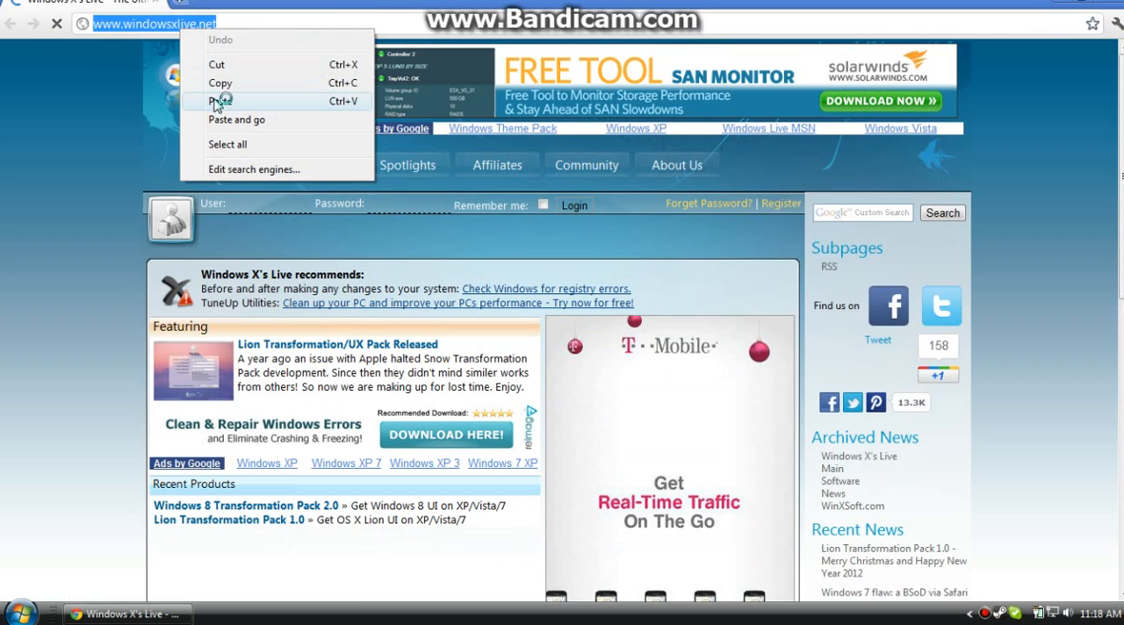
click(221, 100)
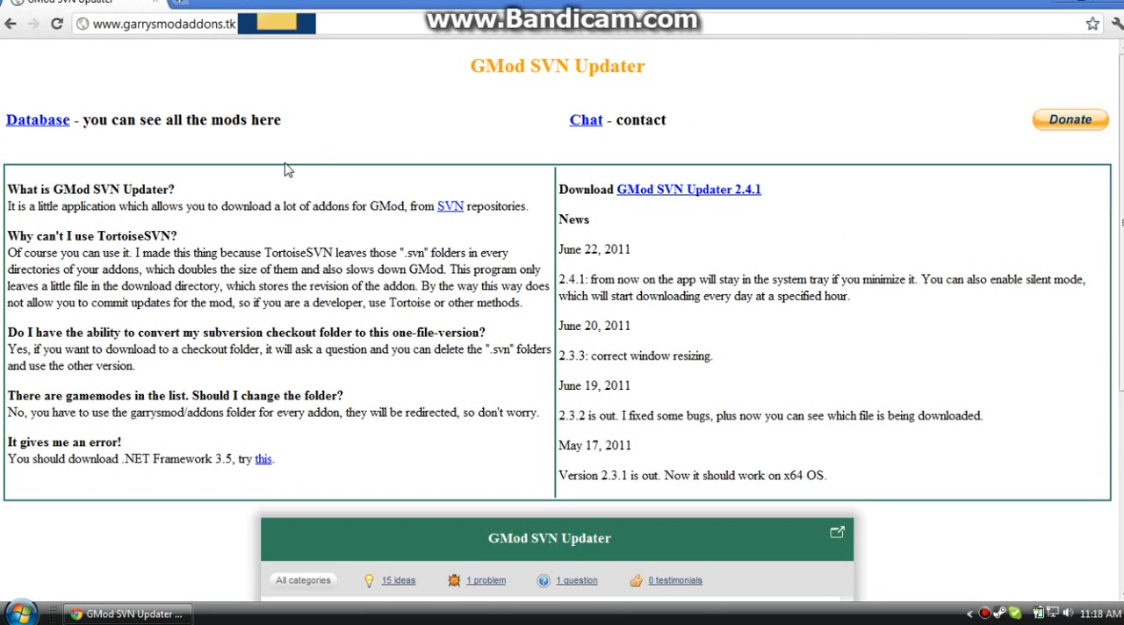
mouse_move(667, 246)
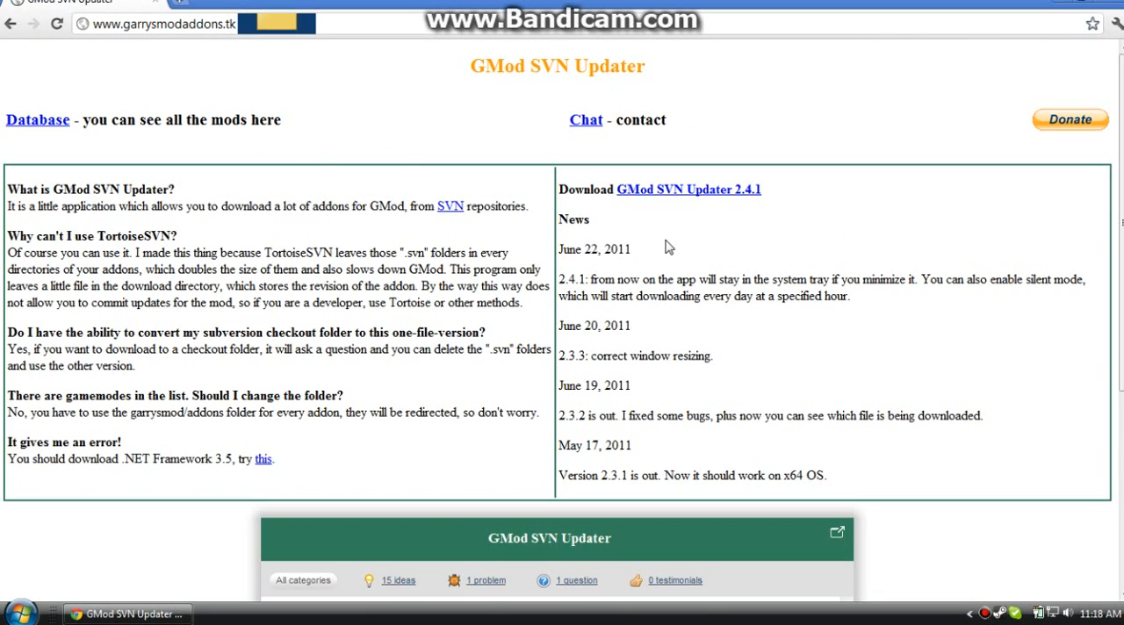
mouse_move(638, 390)
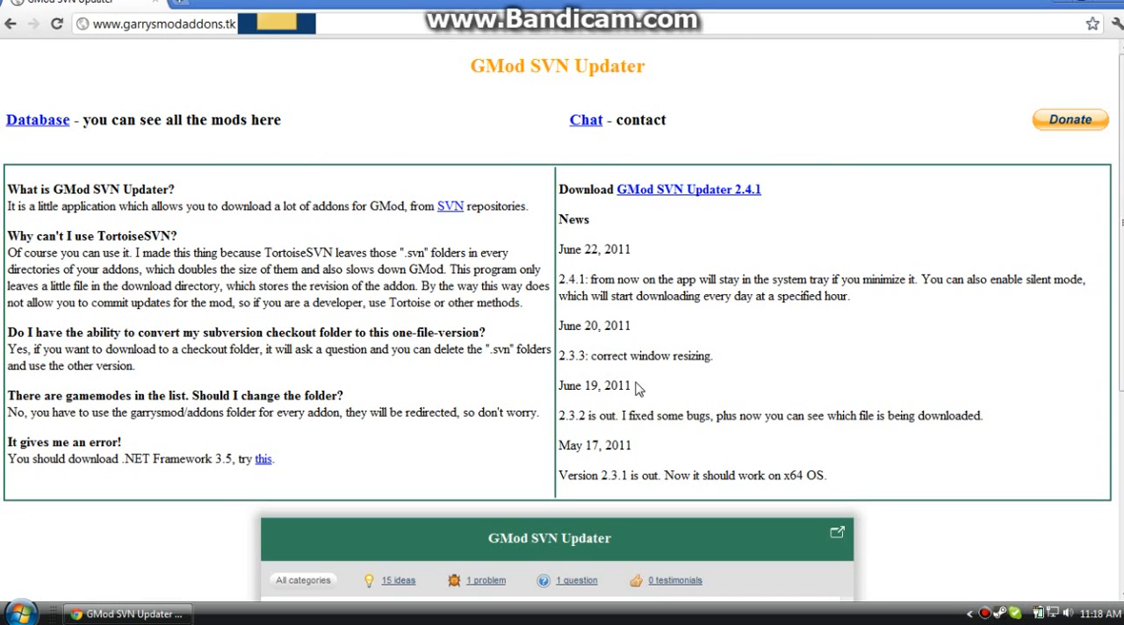
mouse_move(650, 341)
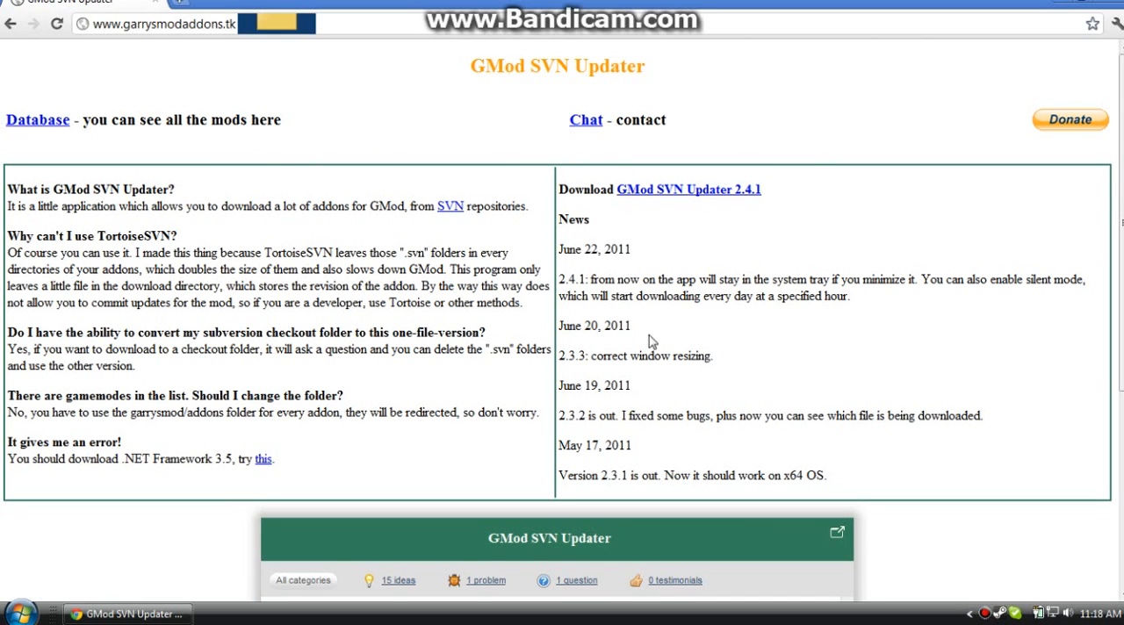
mouse_move(641, 202)
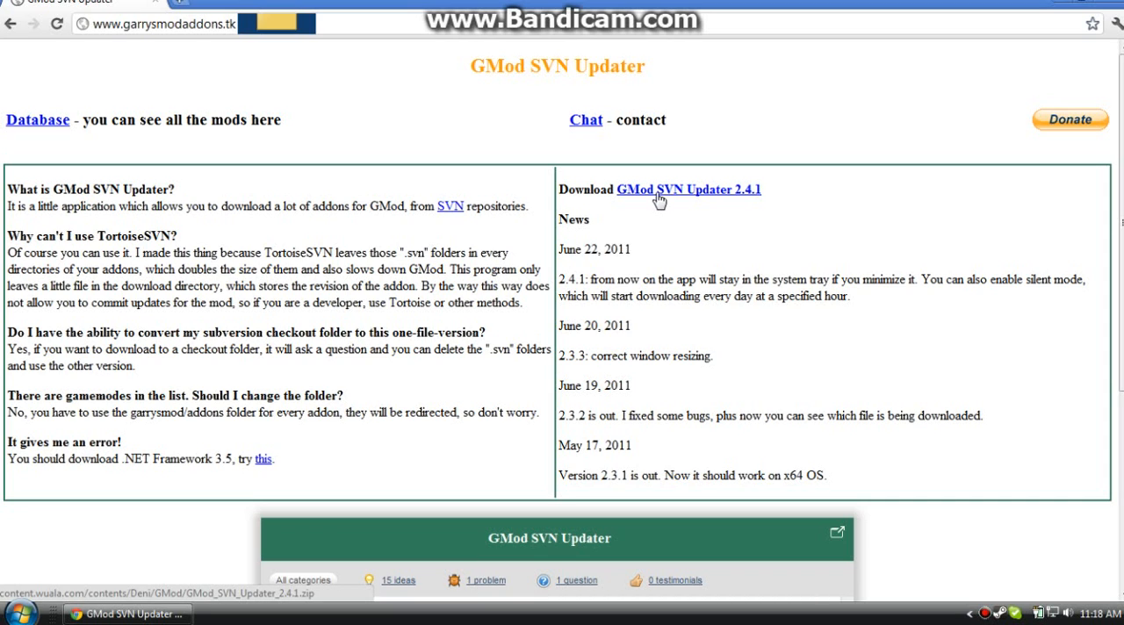
- Download the GMod SVN Updater 2.4.1 zip and launch the downloaded archive
click(689, 190)
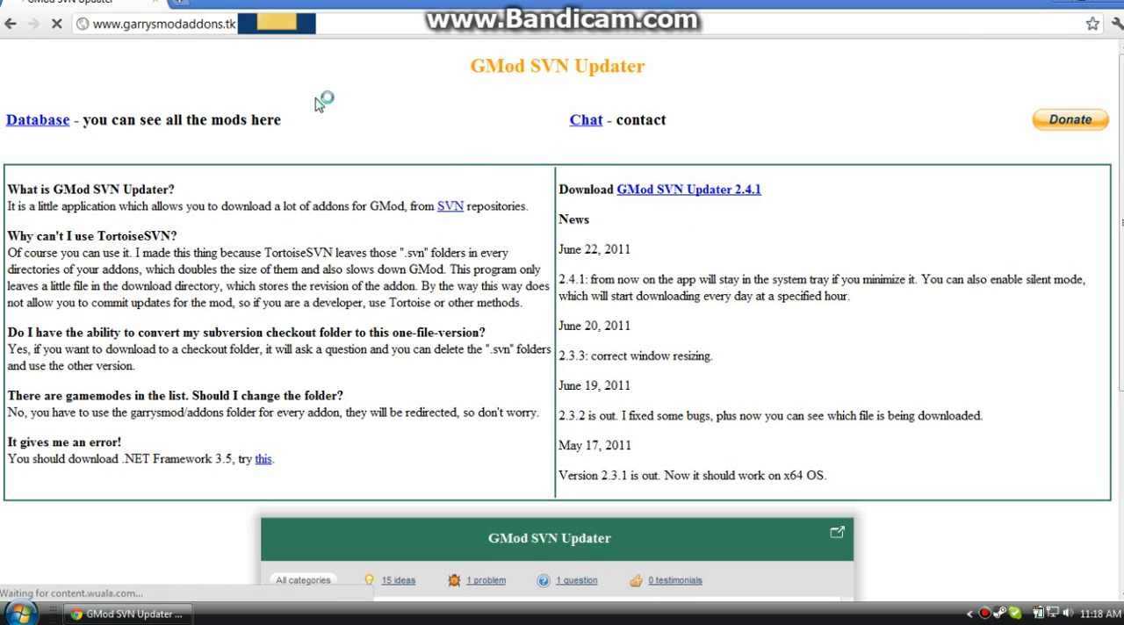
mouse_move(320, 101)
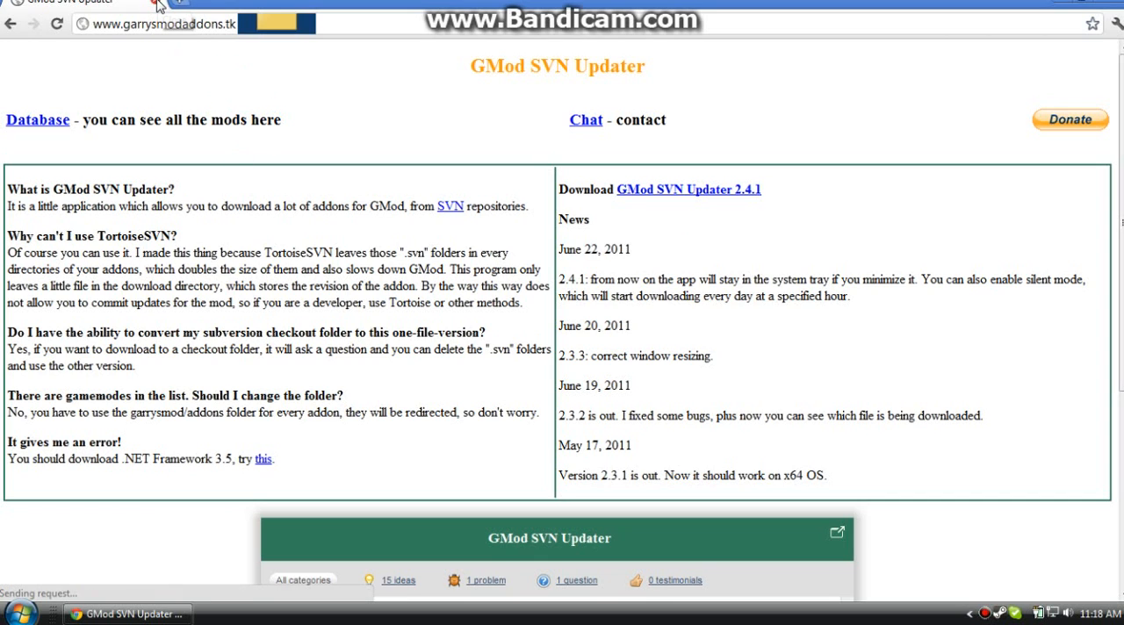
click(689, 190)
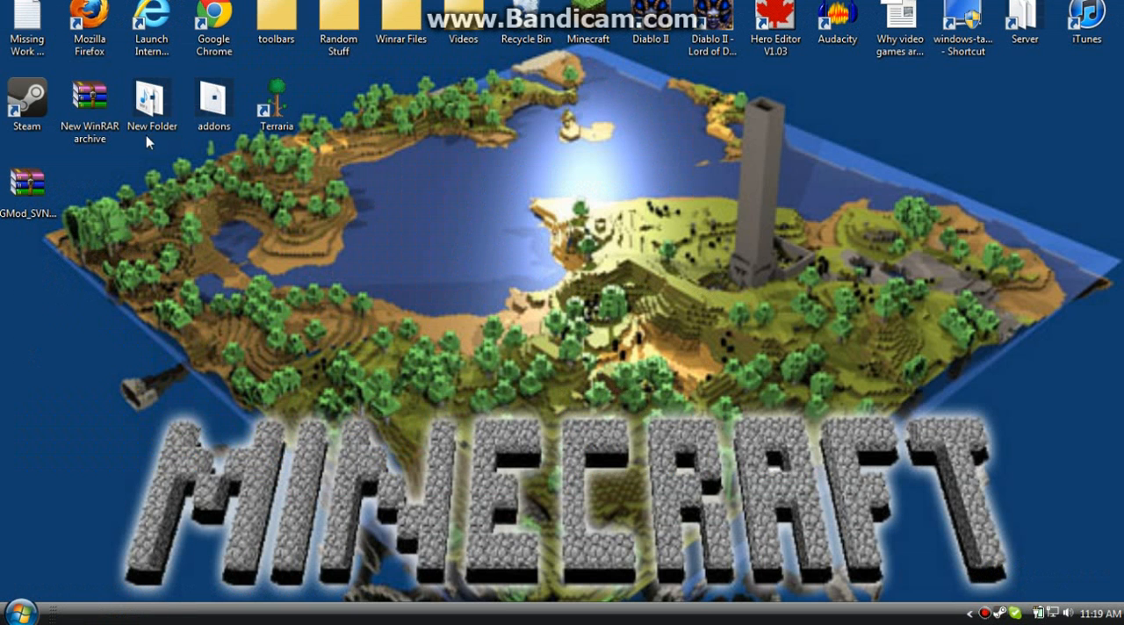
- Dismiss the WinRAR license reminder, pick the GMod SVN Updater folder, and bring up the Start menu
click(28, 187)
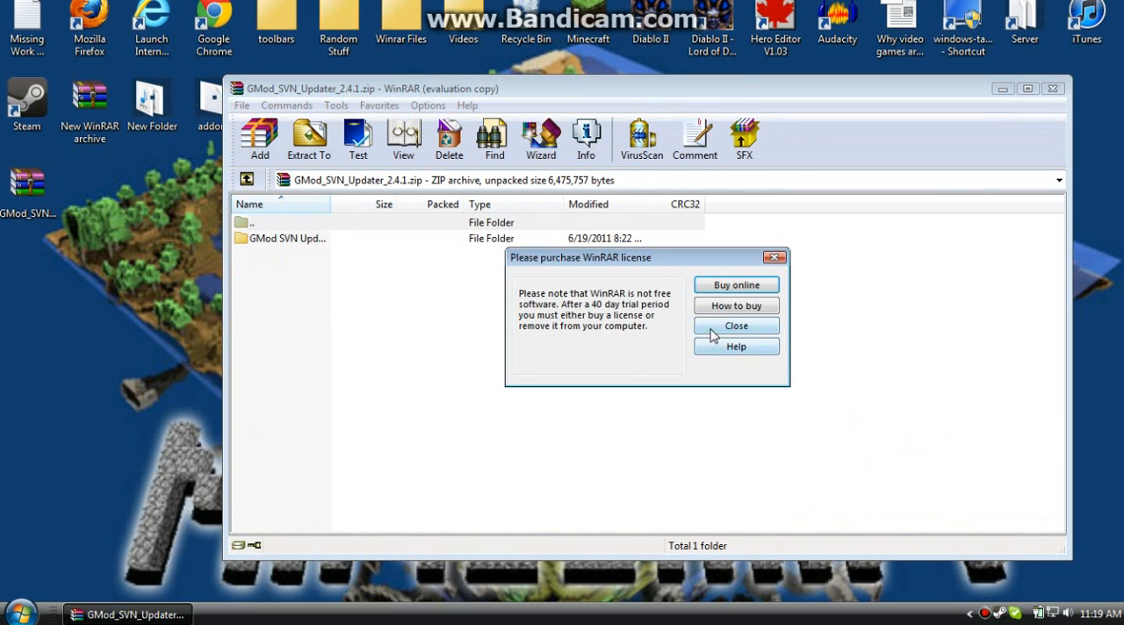
click(734, 326)
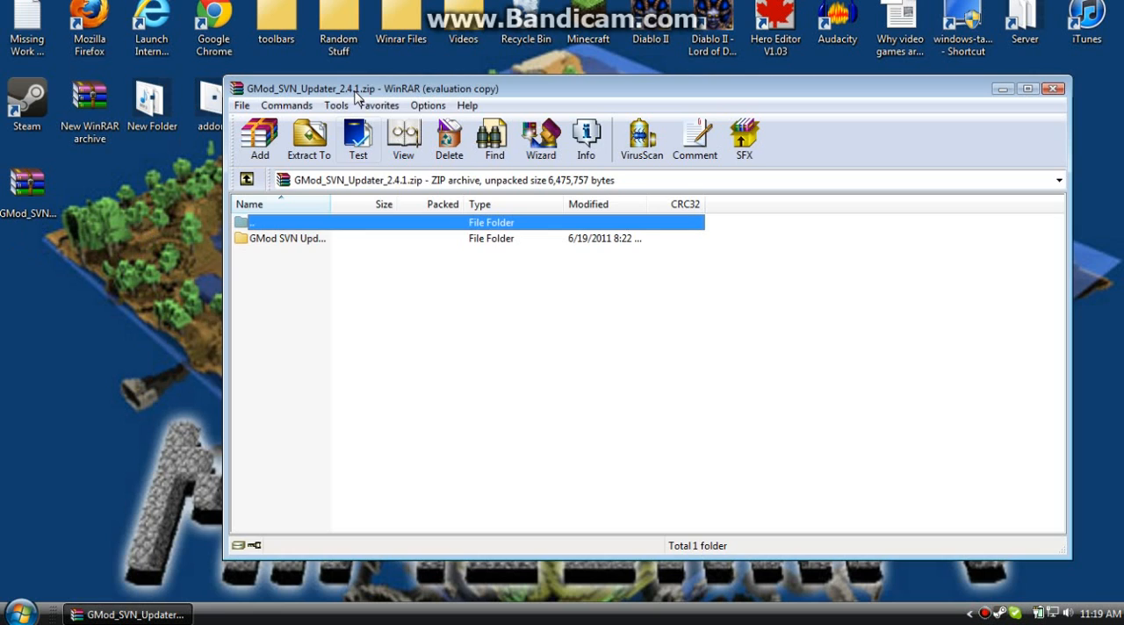
drag(351, 88, 302, 73)
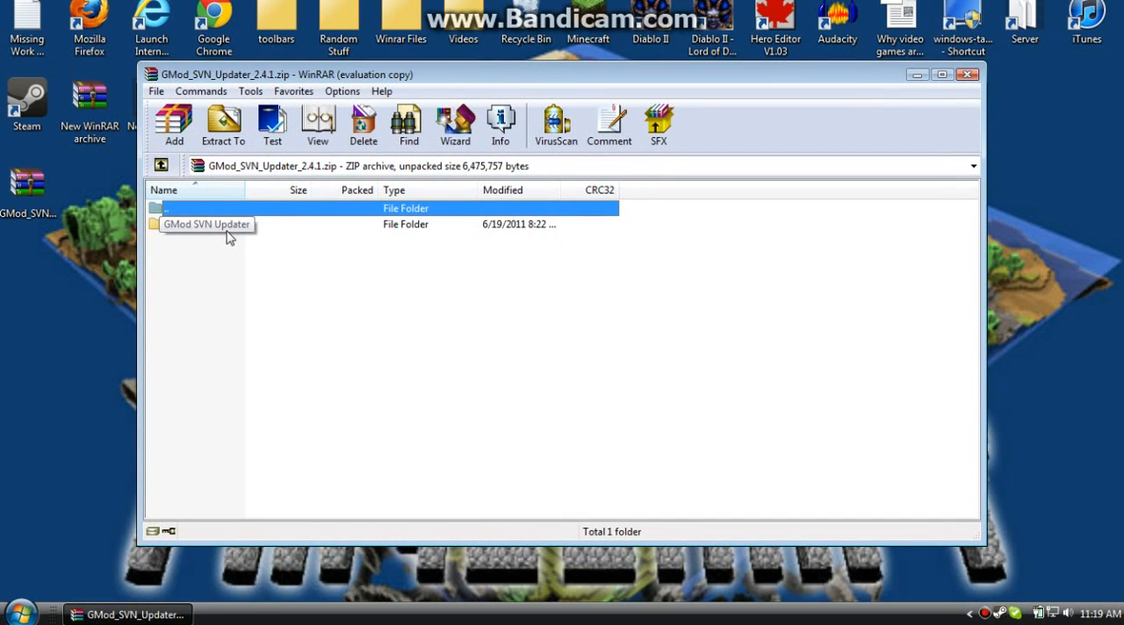
double_click(207, 225)
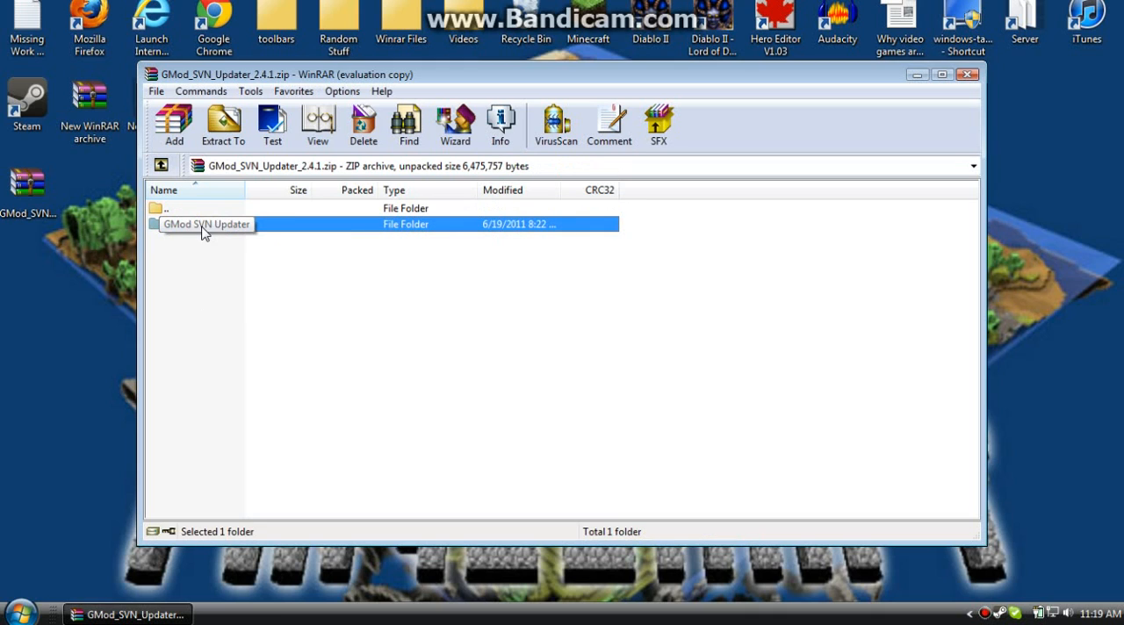
mouse_move(219, 232)
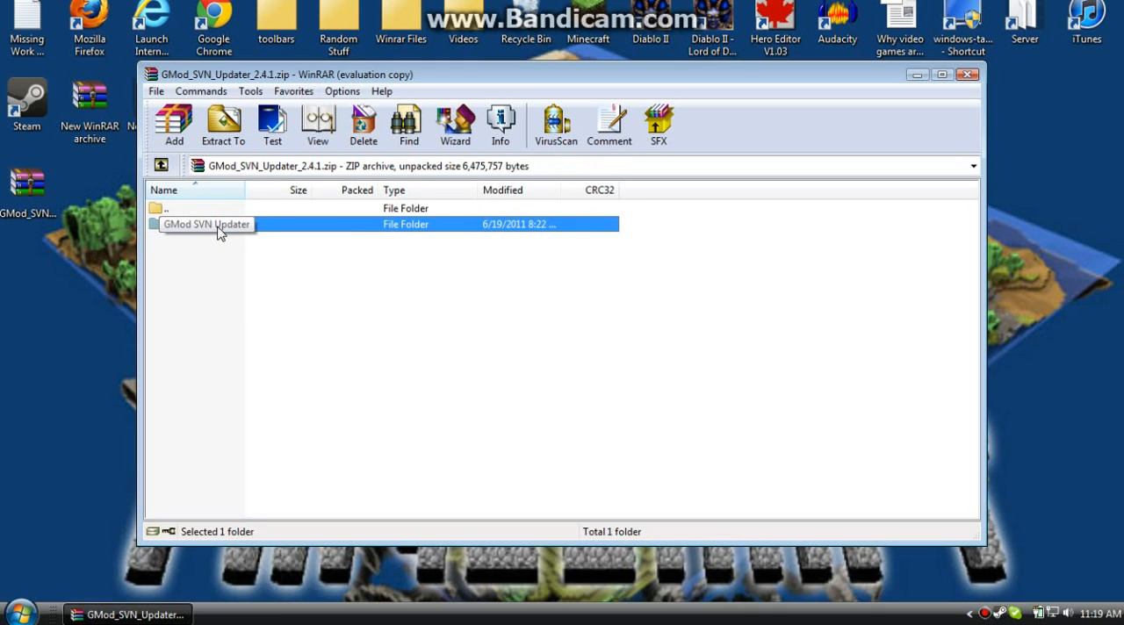
click(19, 611)
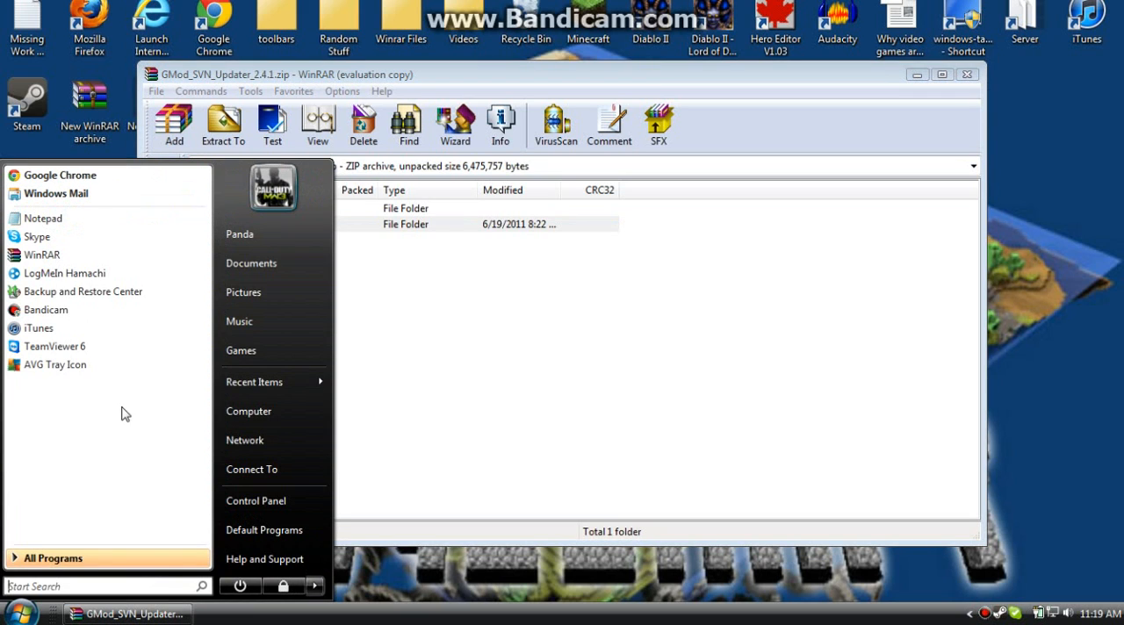
mouse_move(249, 411)
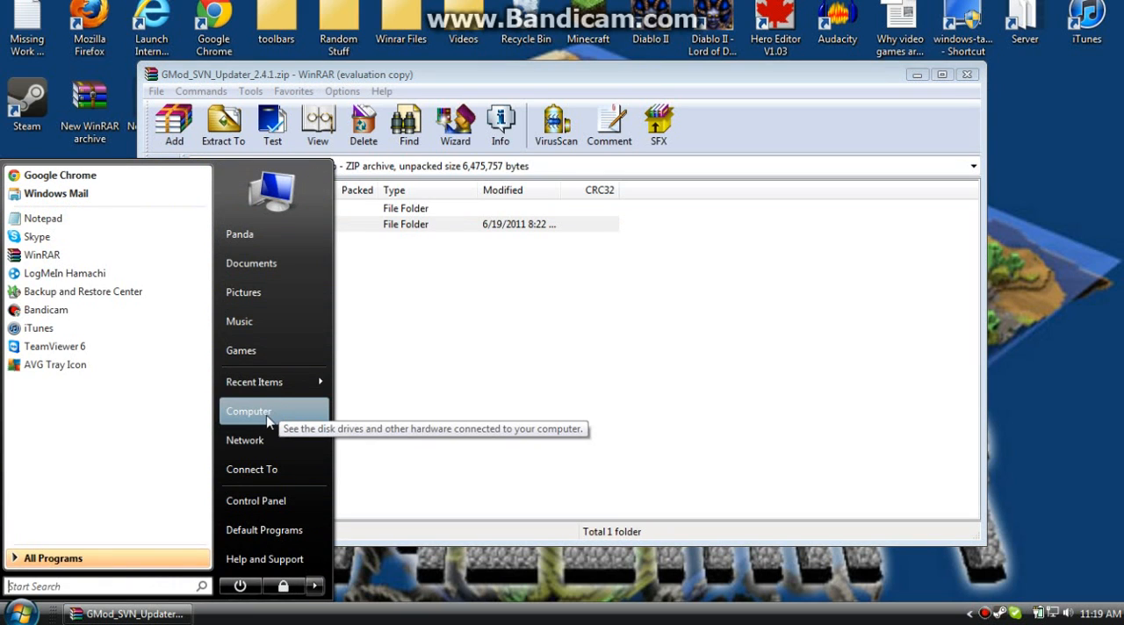
- Browse from Computer into Local Disk (C:) > Program Files > Steam
click(249, 411)
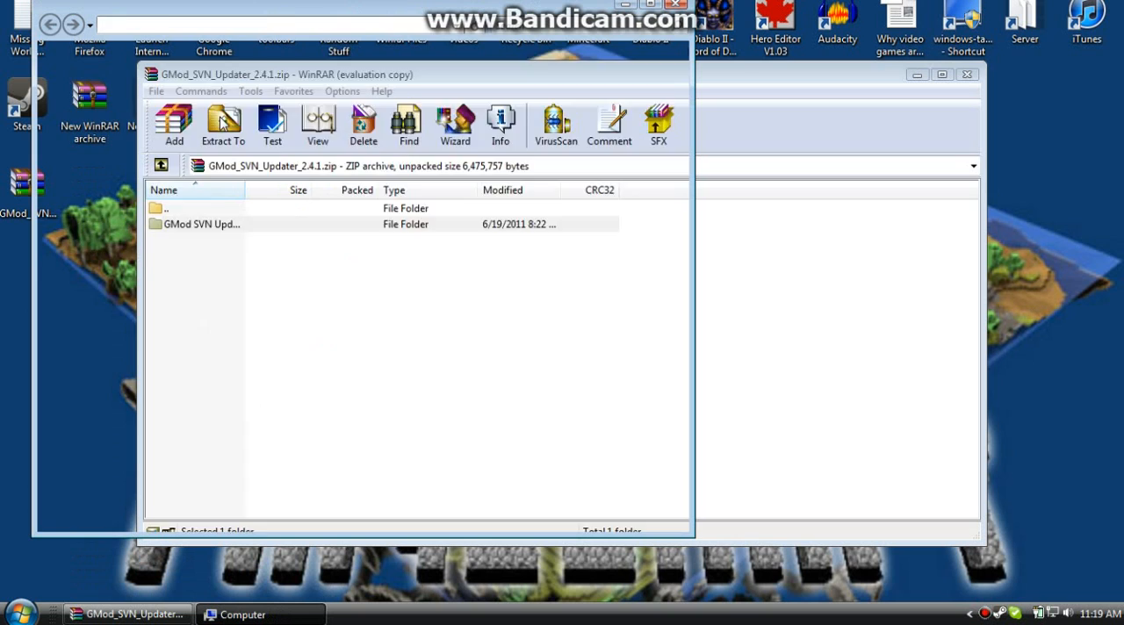
click(243, 614)
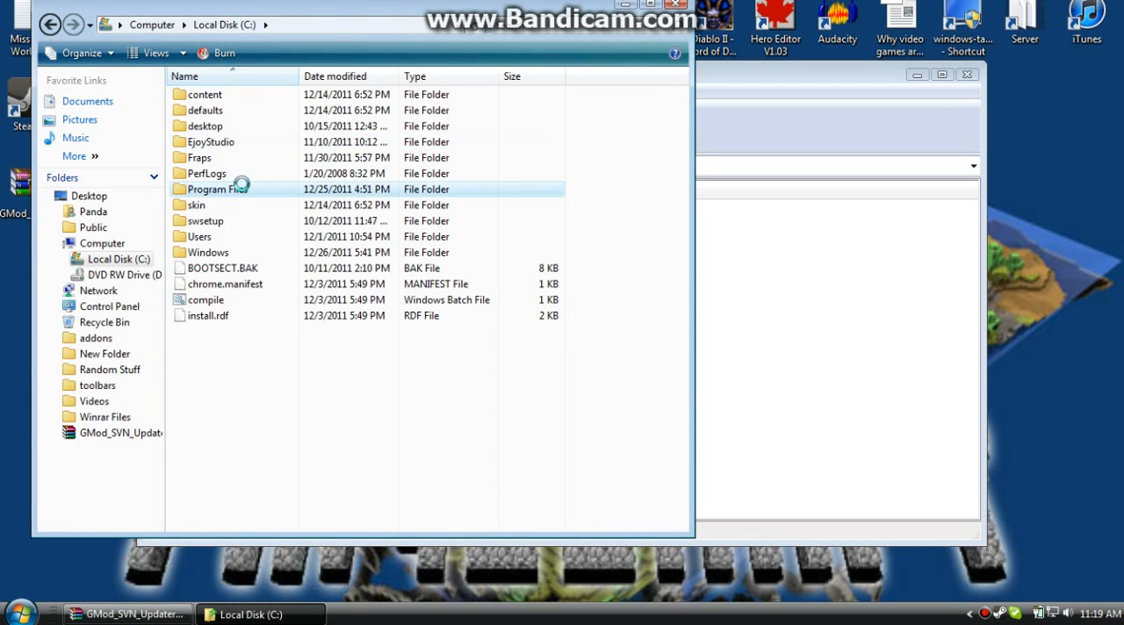
double_click(230, 190)
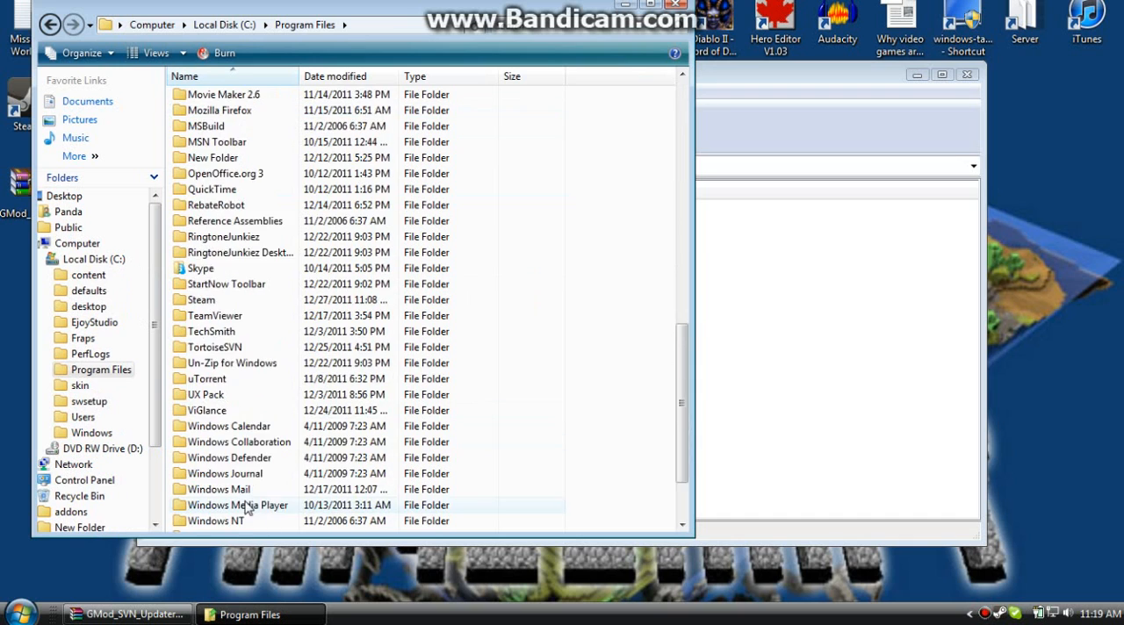
scroll(down, 3)
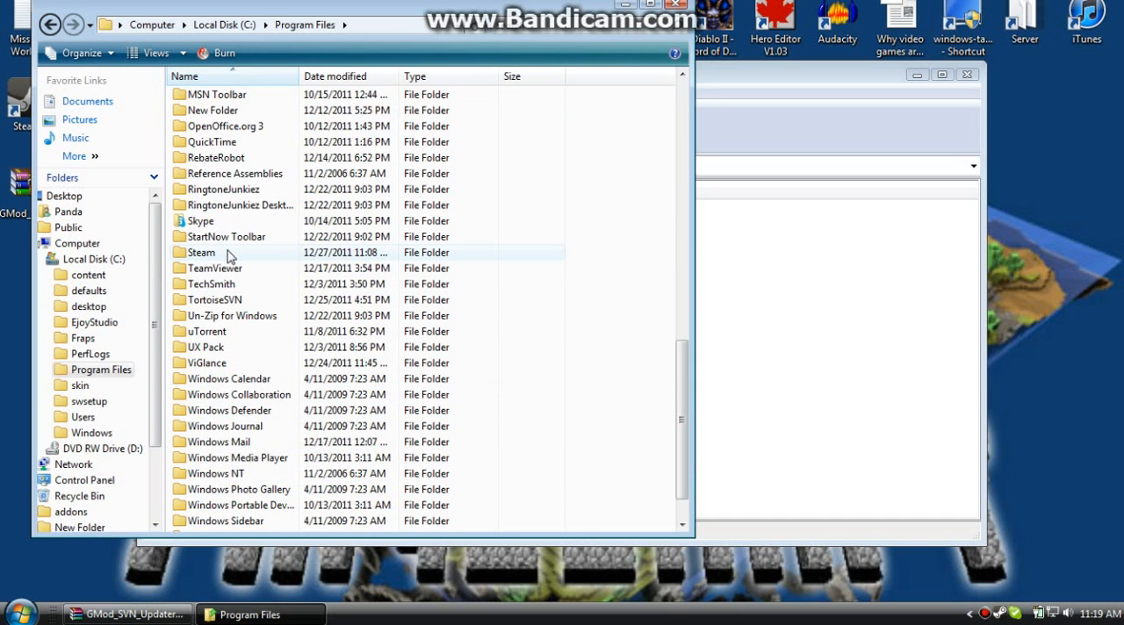
double_click(200, 253)
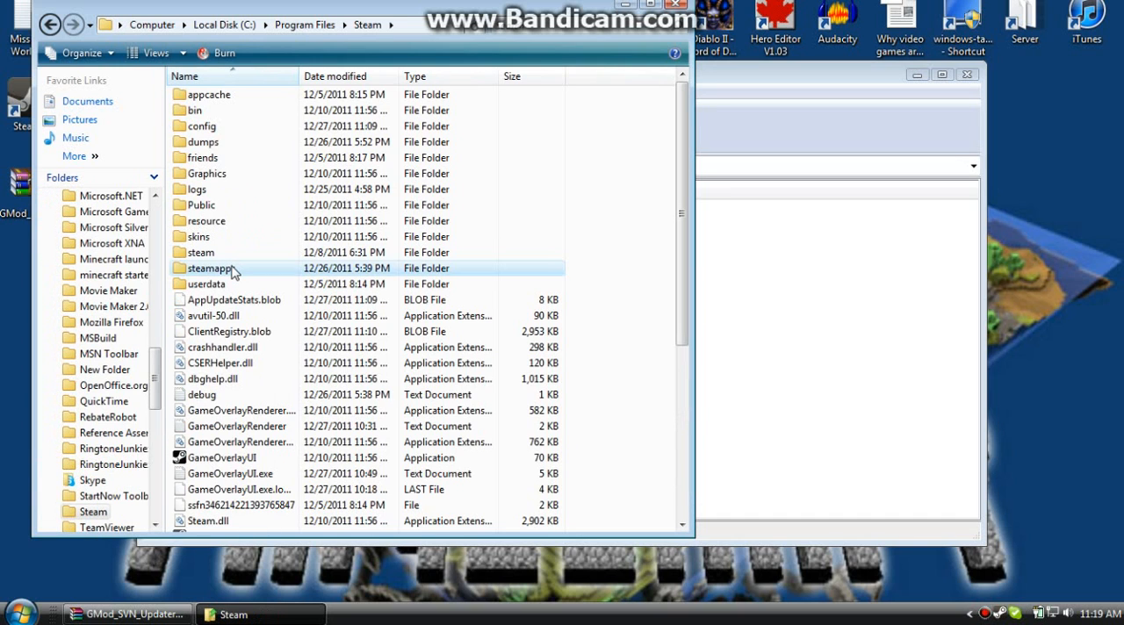
- Enter the steamapps folder, backing out of a wrongly opened account folder first
double_click(211, 267)
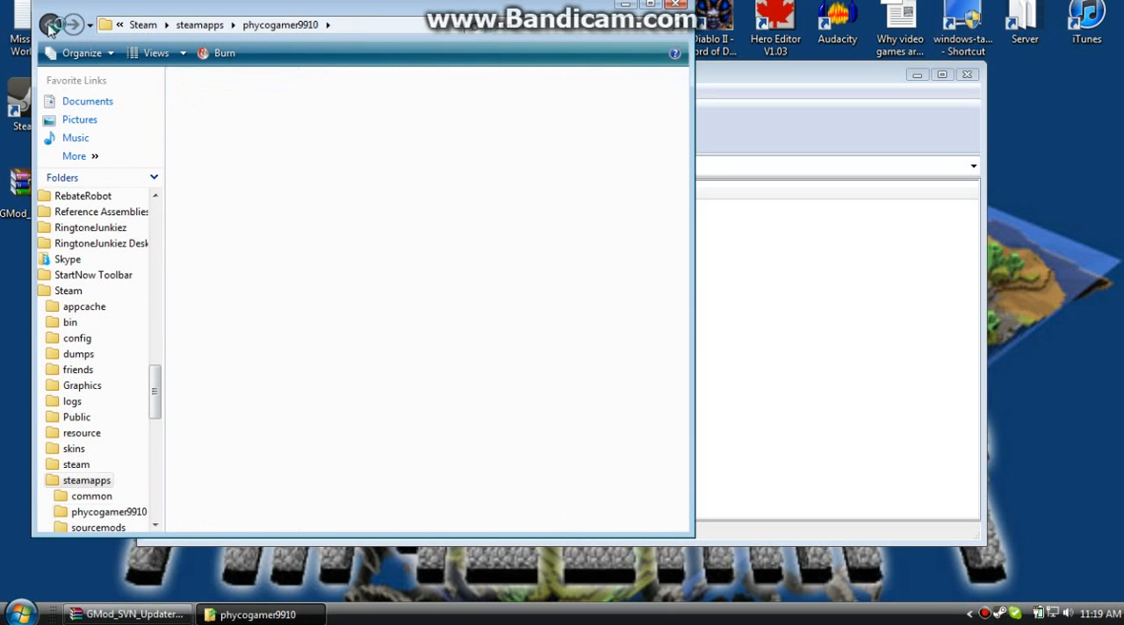
click(50, 25)
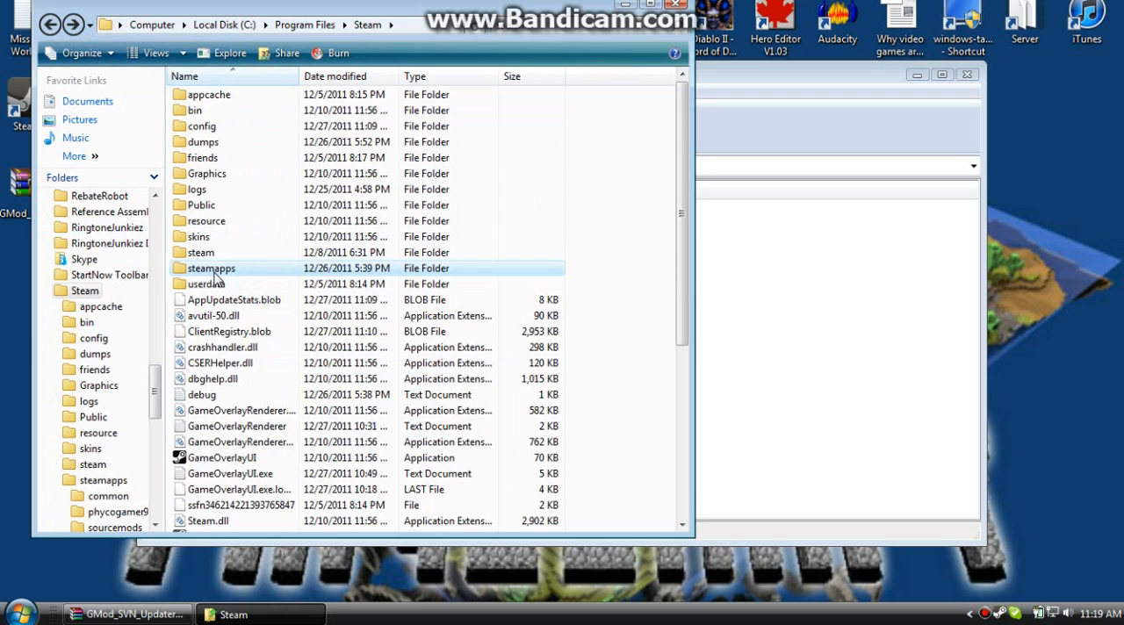
double_click(211, 267)
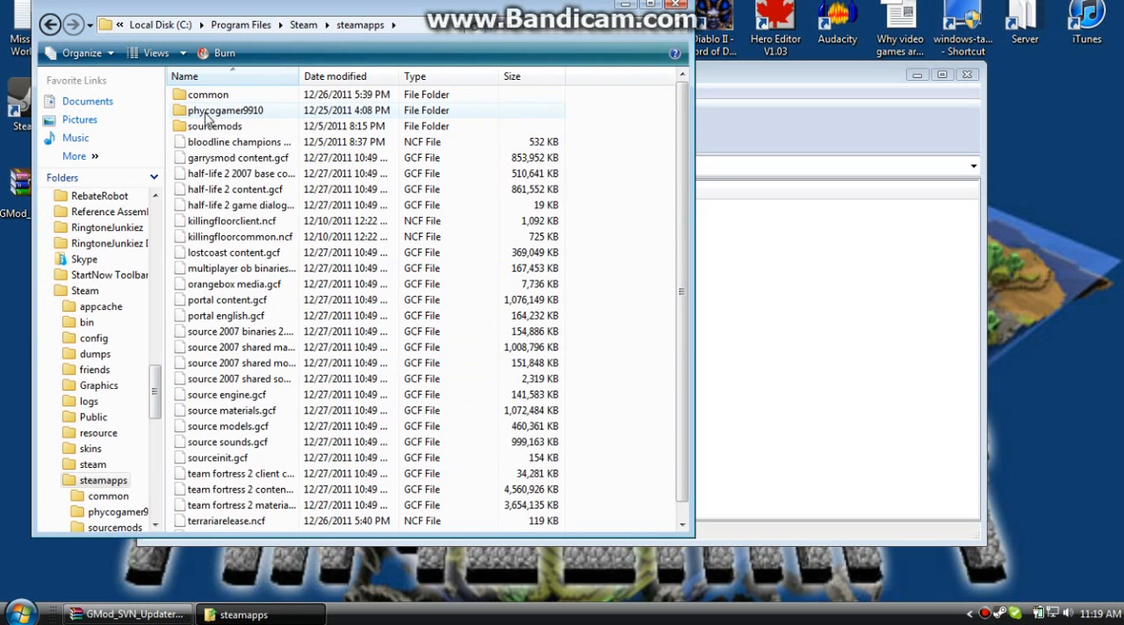
- Go through the account's garrysmod folders into addons and locate GMod SVN Updater
double_click(225, 111)
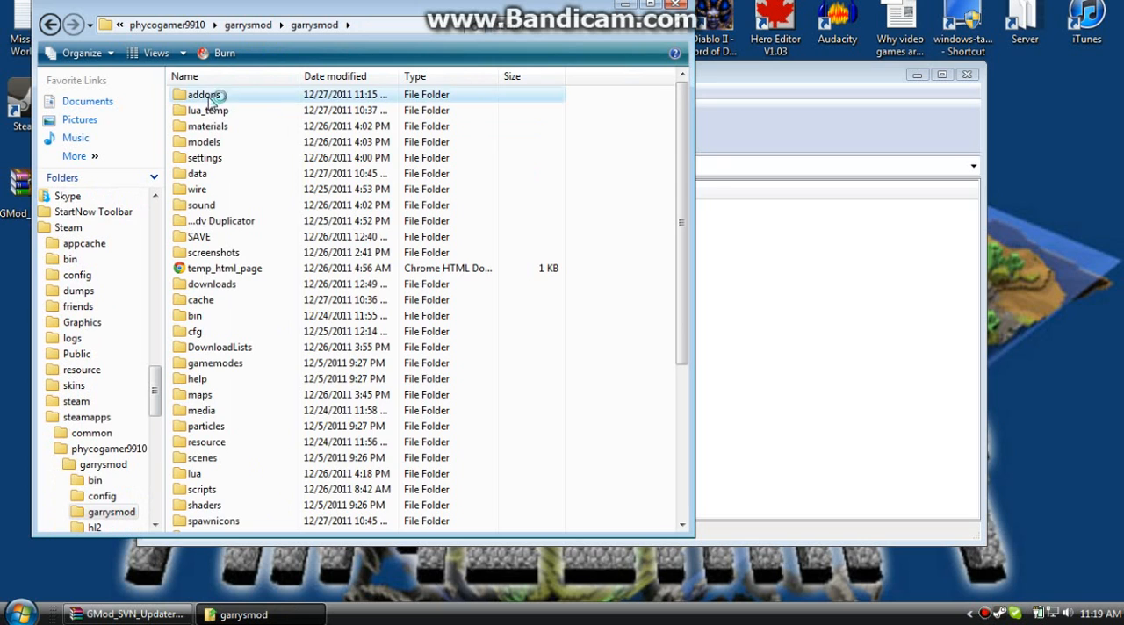
double_click(205, 95)
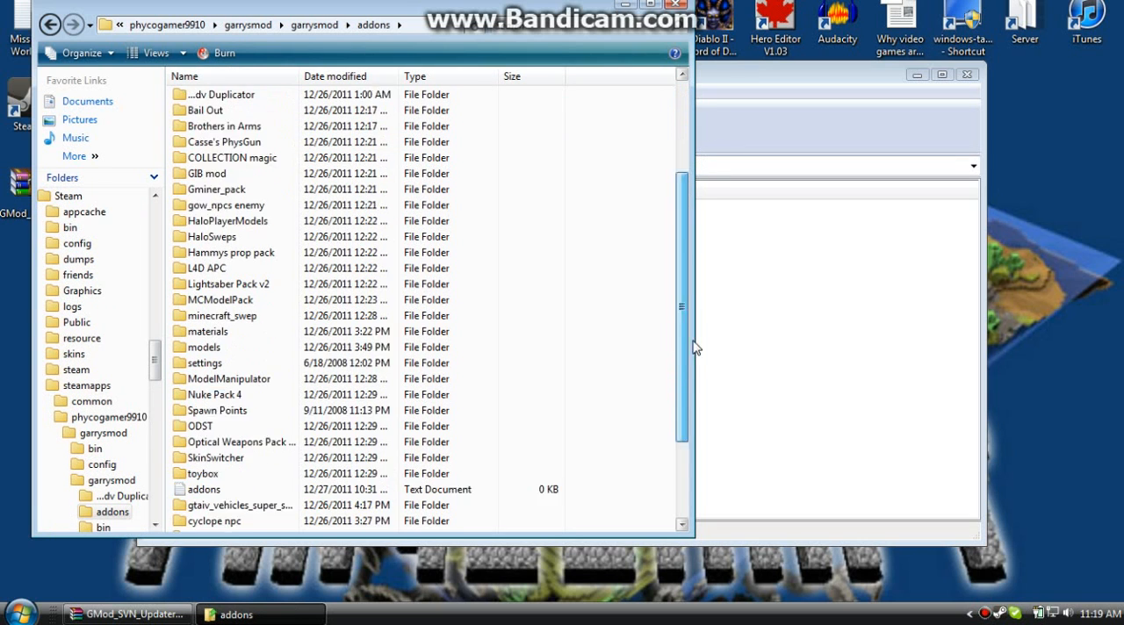
scroll(down, 3)
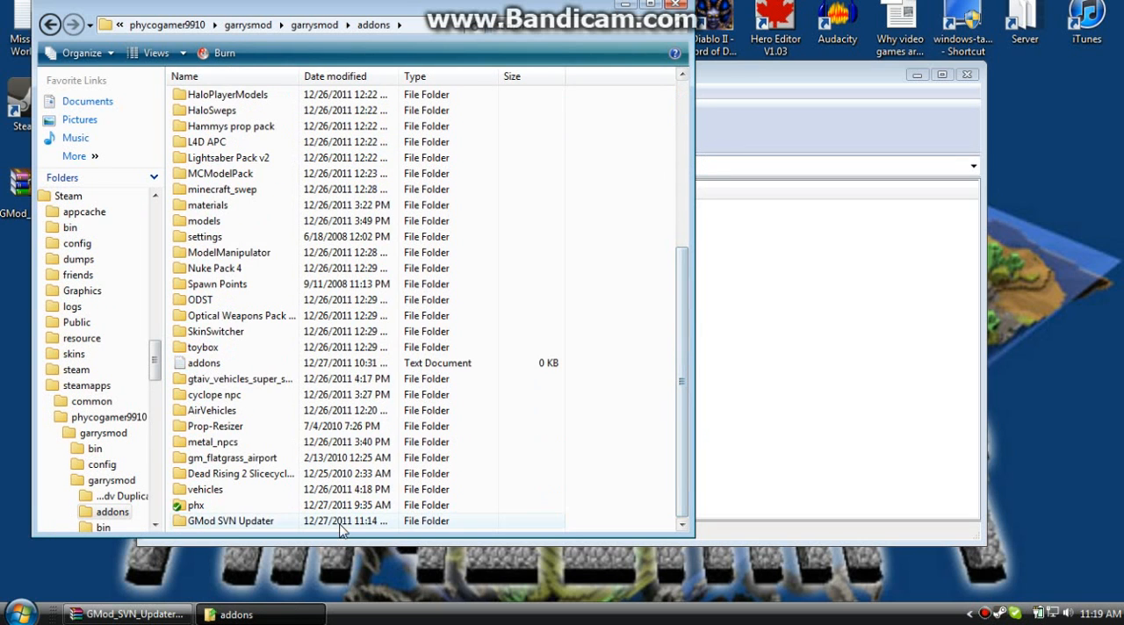
double_click(232, 520)
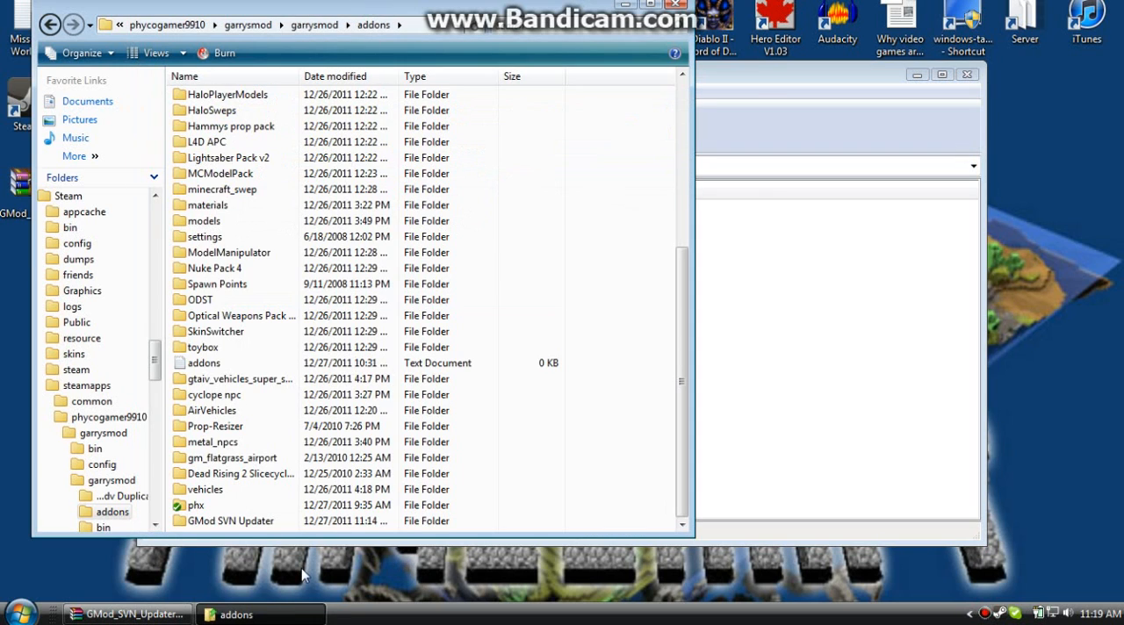
- Enter the GMod SVN Updater folder and select its GMod SVN Updater application
double_click(237, 520)
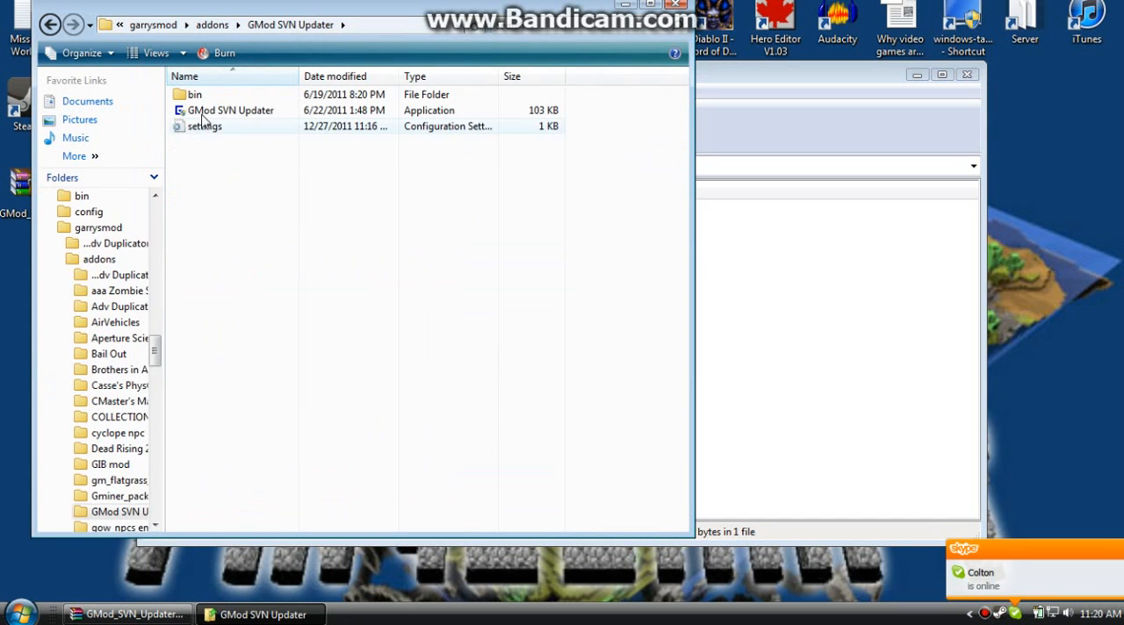
mouse_move(232, 111)
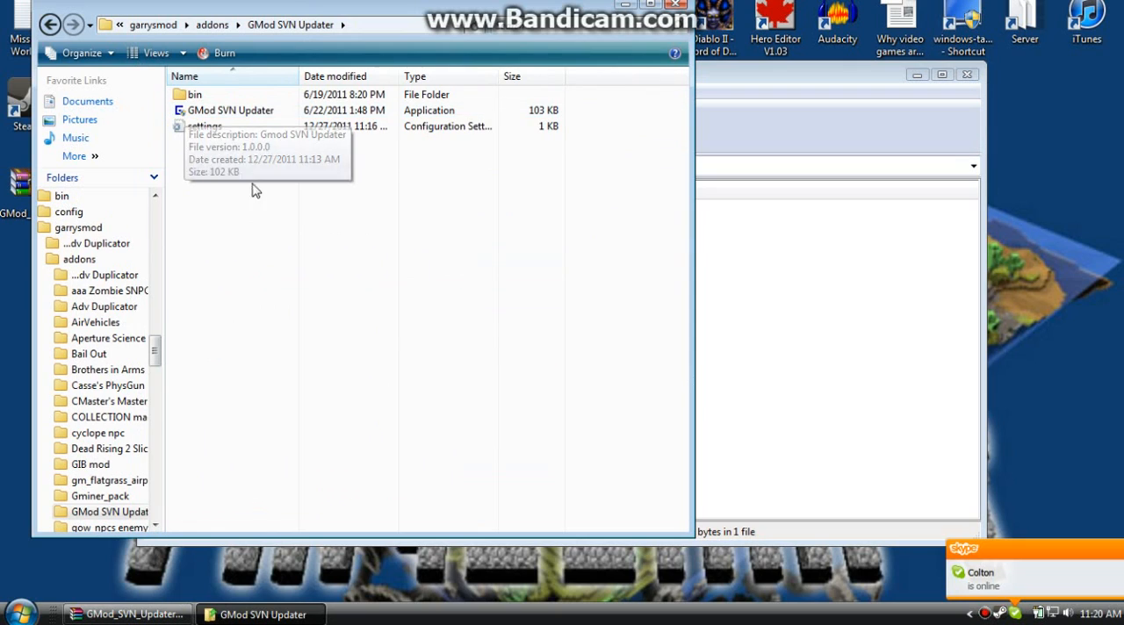
click(231, 111)
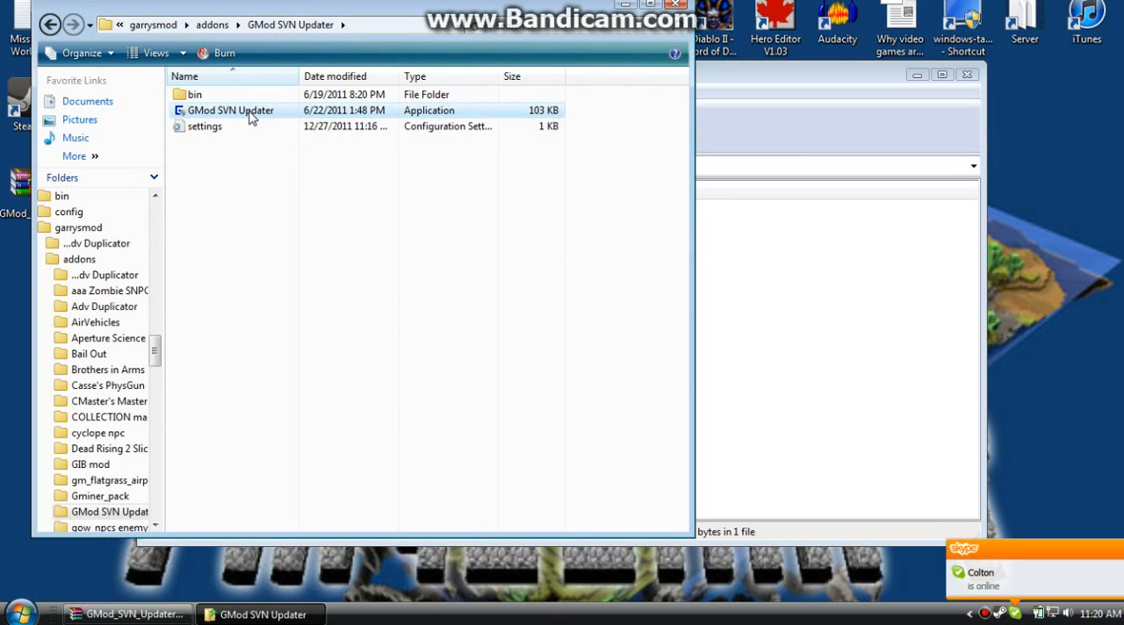